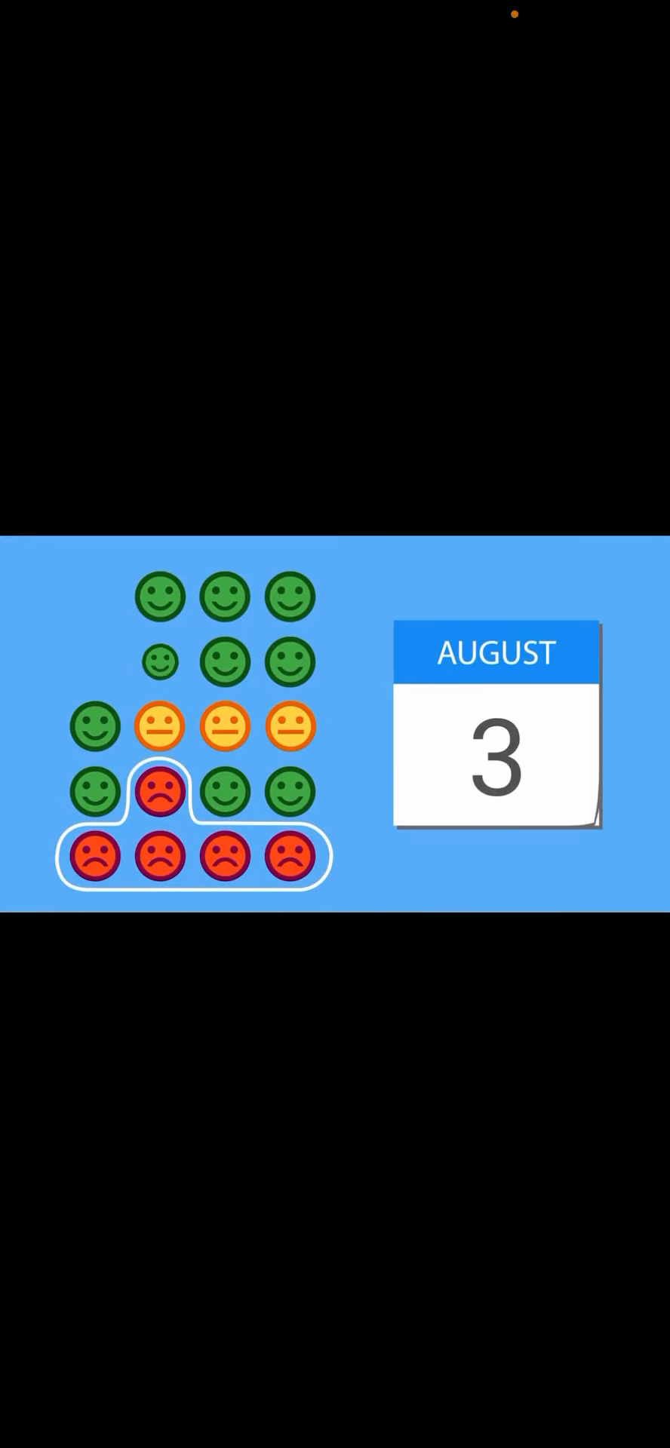
Keep the explainer playing as the calendar flips past August 3 and a smiley turns red
click(494, 739)
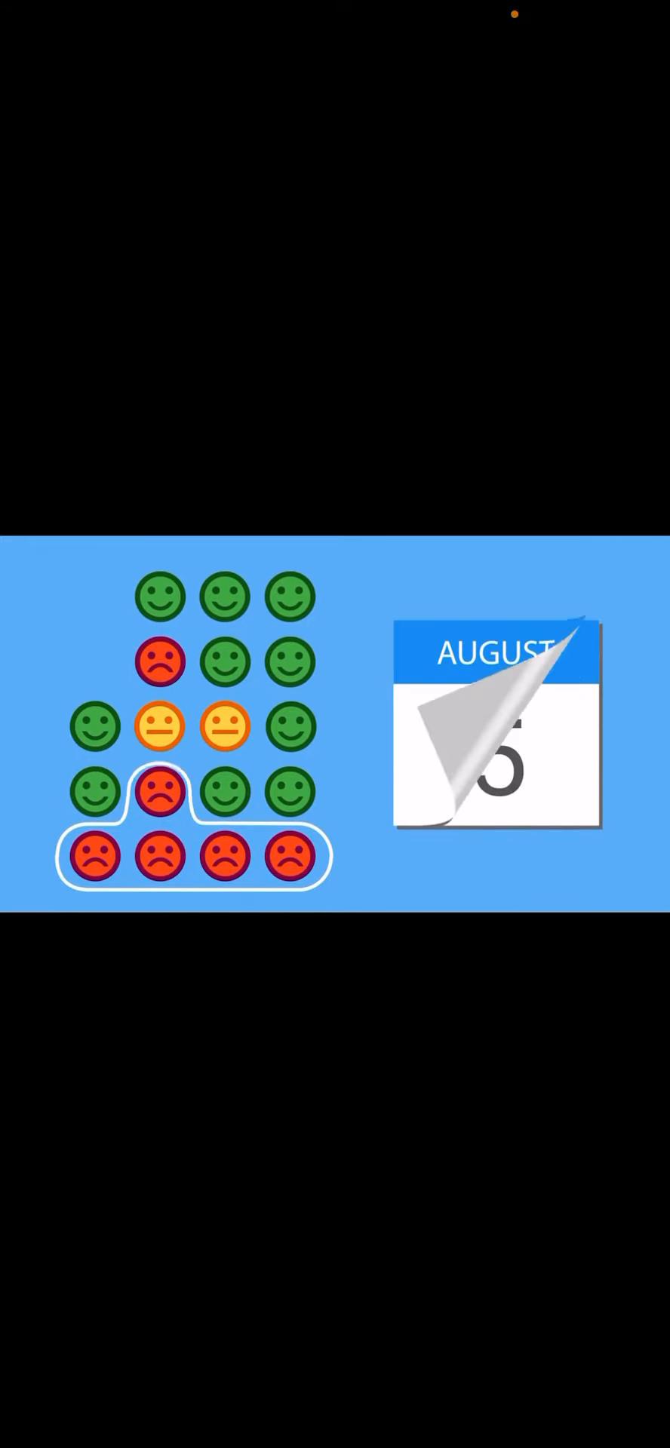